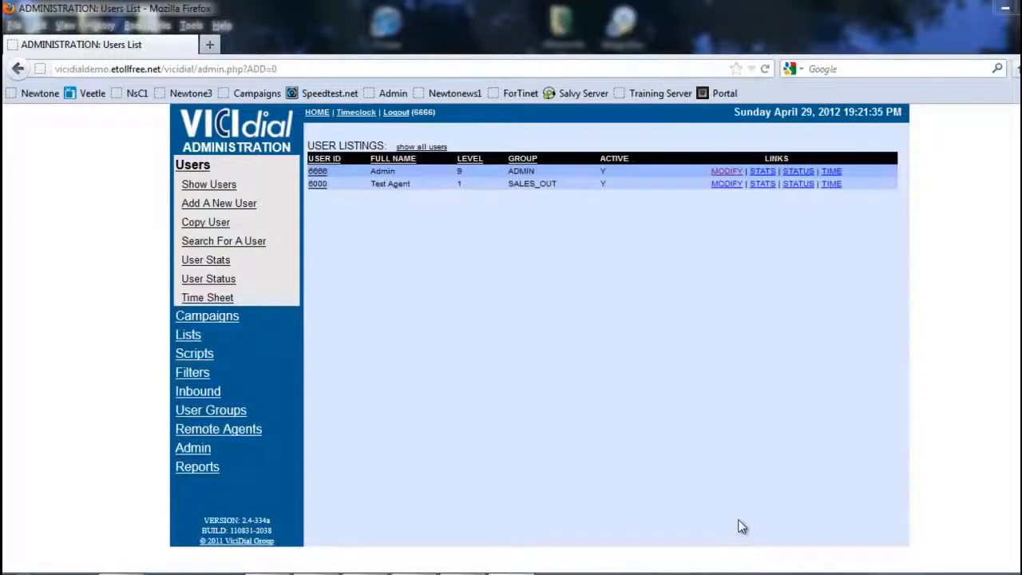
mouse_move(163, 115)
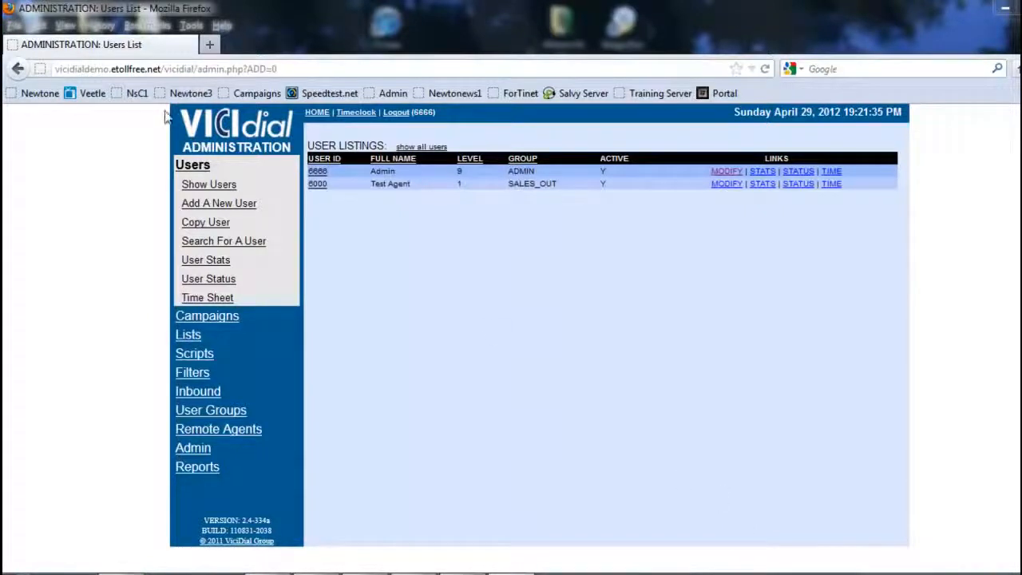
mouse_move(195, 124)
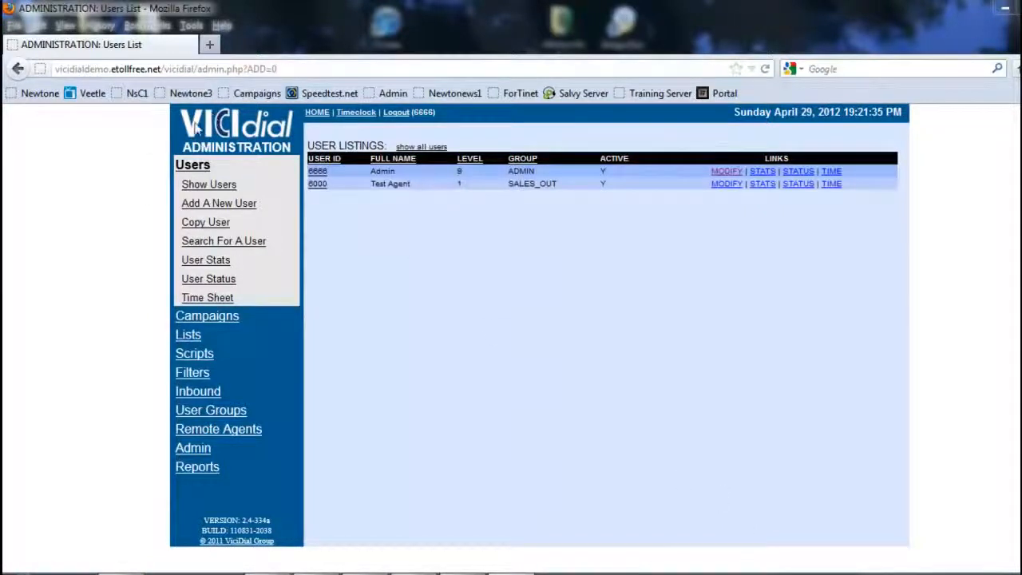
mouse_move(197, 391)
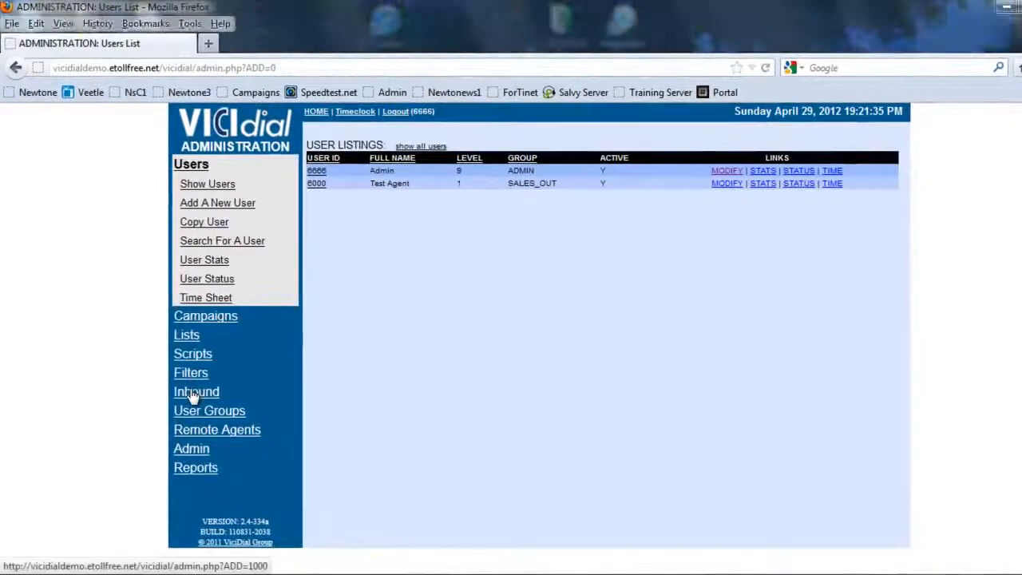
Step: Expand the Inbound section showing the AGENTDIRECT and TX_CALLBACK in-groups
left_click(195, 391)
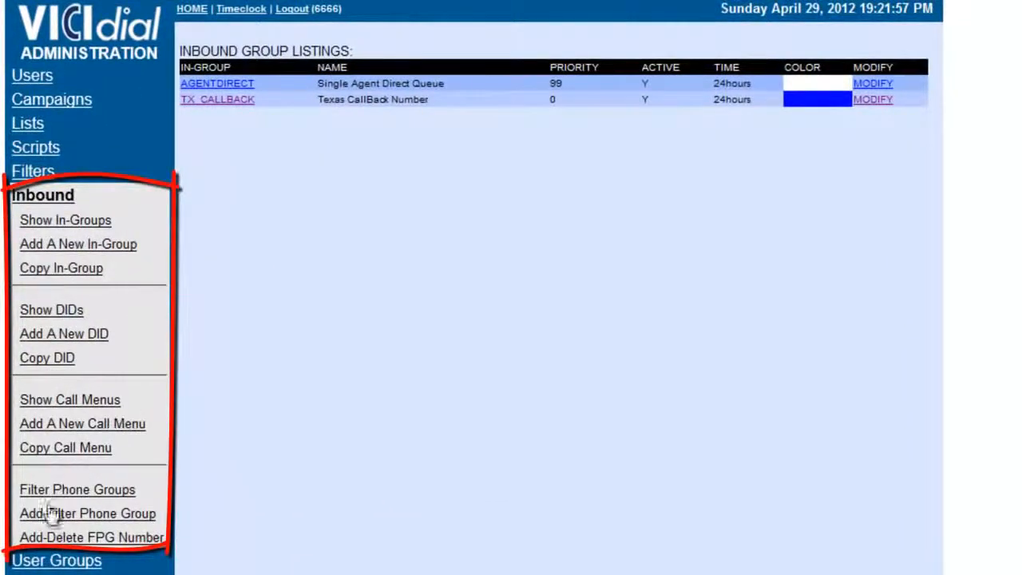
mouse_move(112, 334)
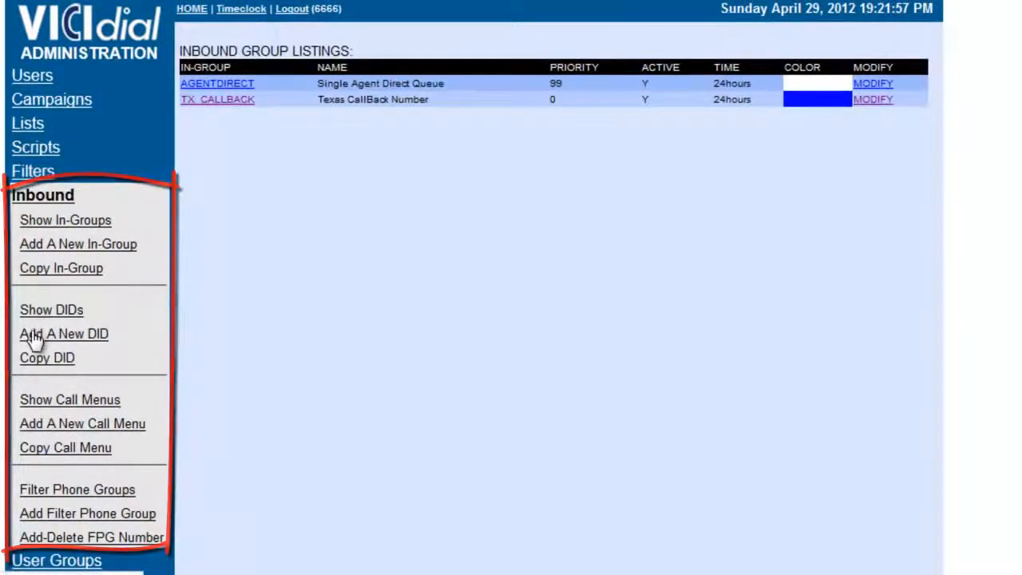
left_click(51, 310)
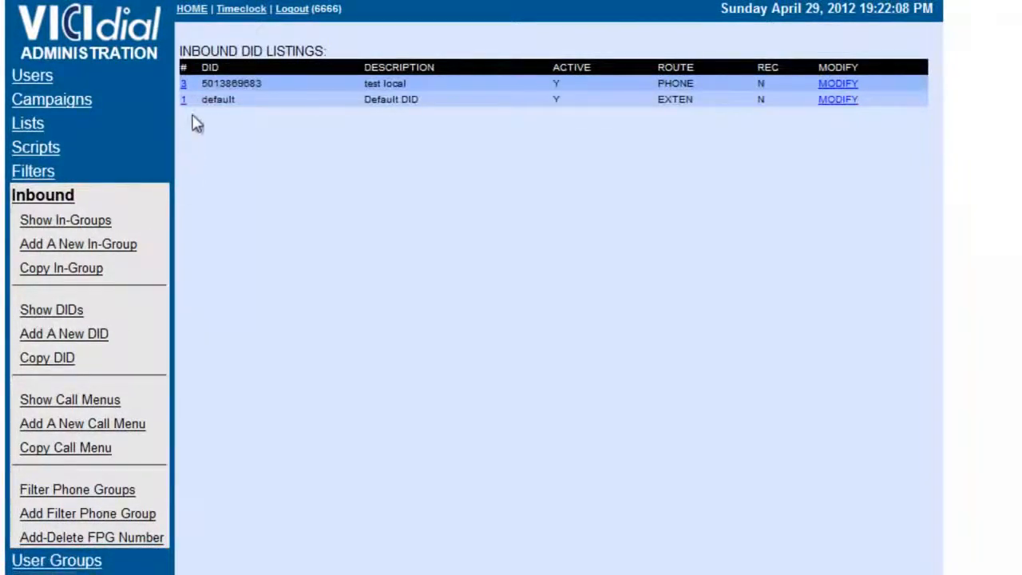
mouse_move(206, 274)
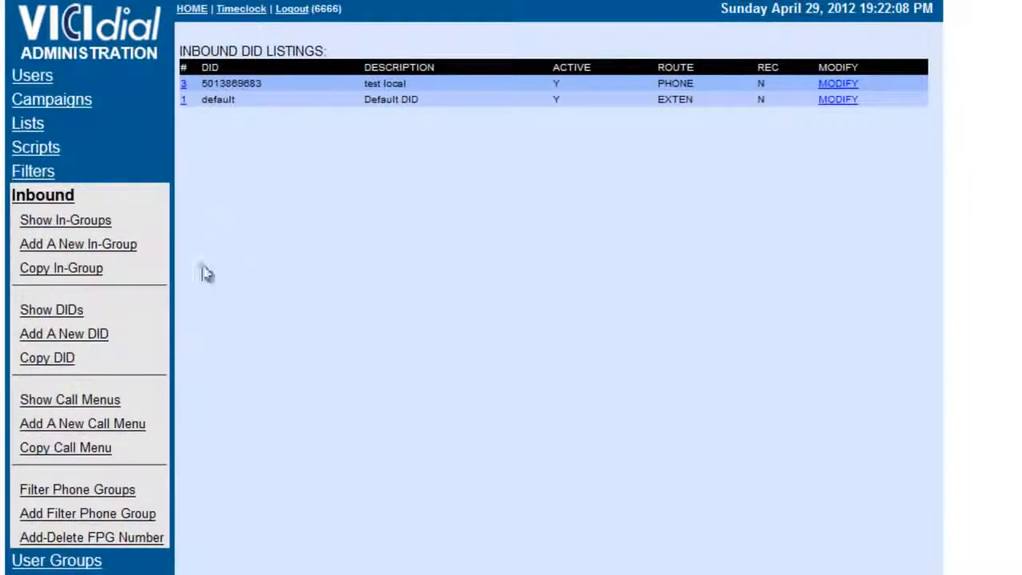
left_click(64, 334)
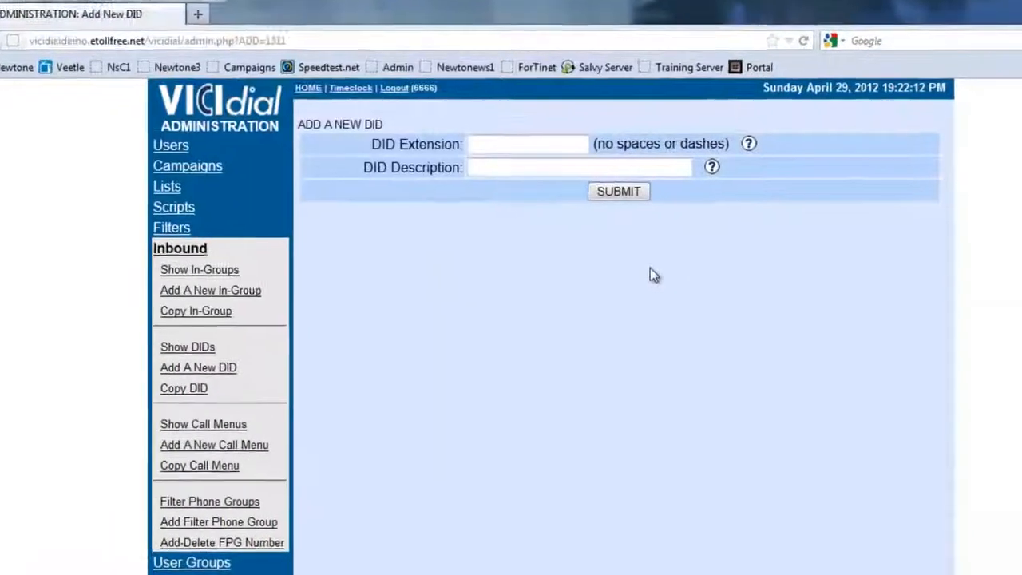
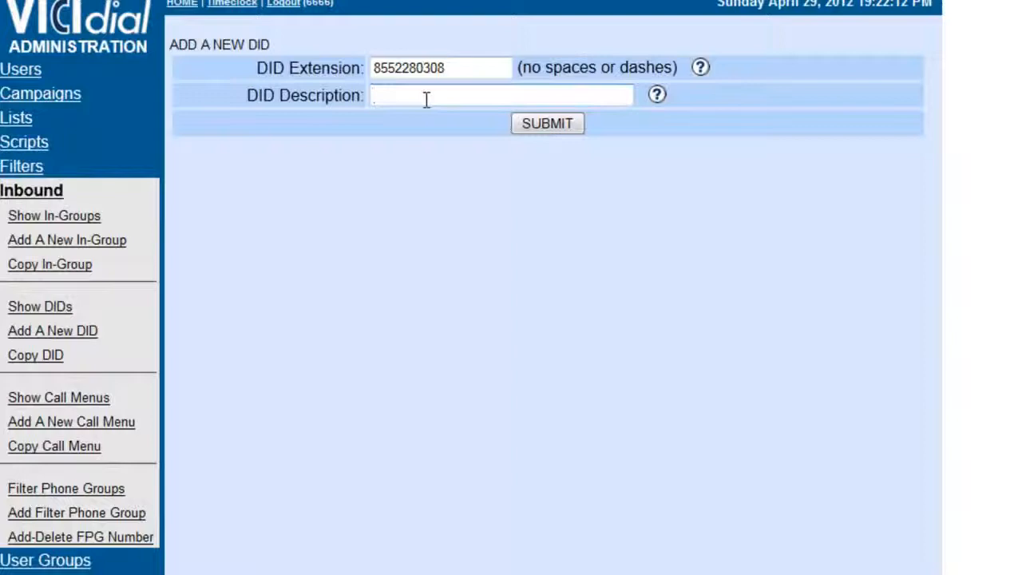
left_click(502, 96)
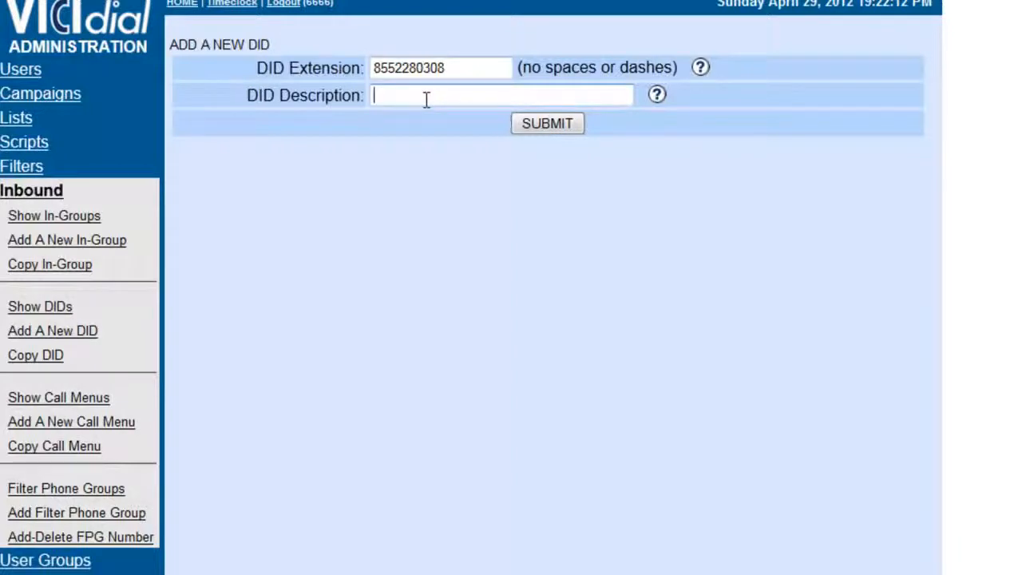
type("Test")
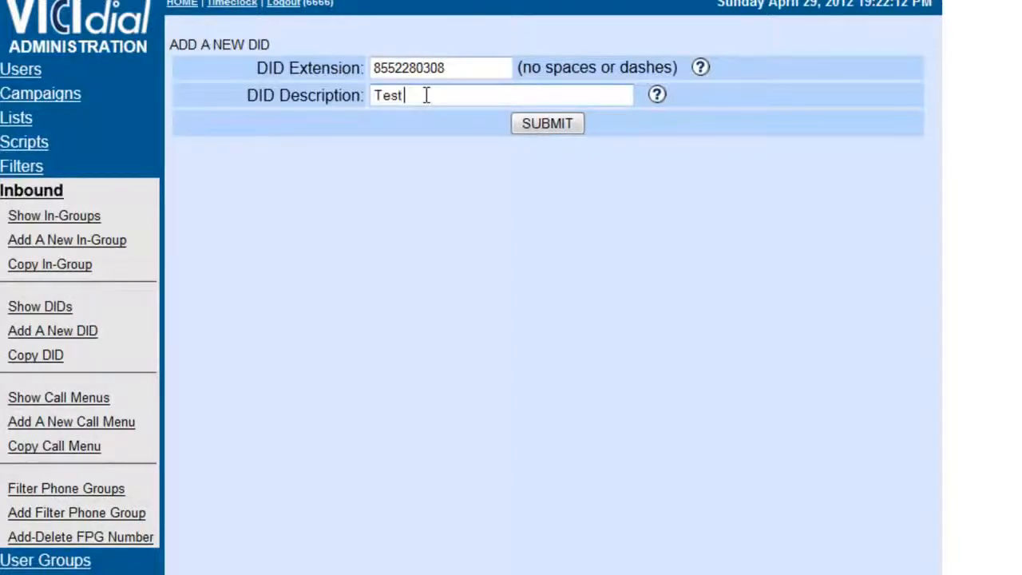
type("DID")
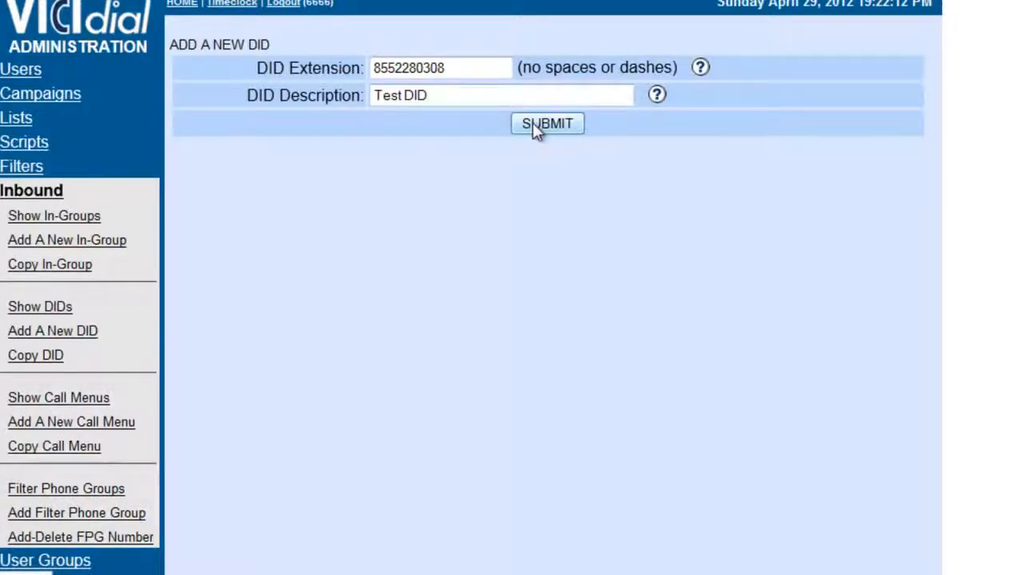
left_click(546, 125)
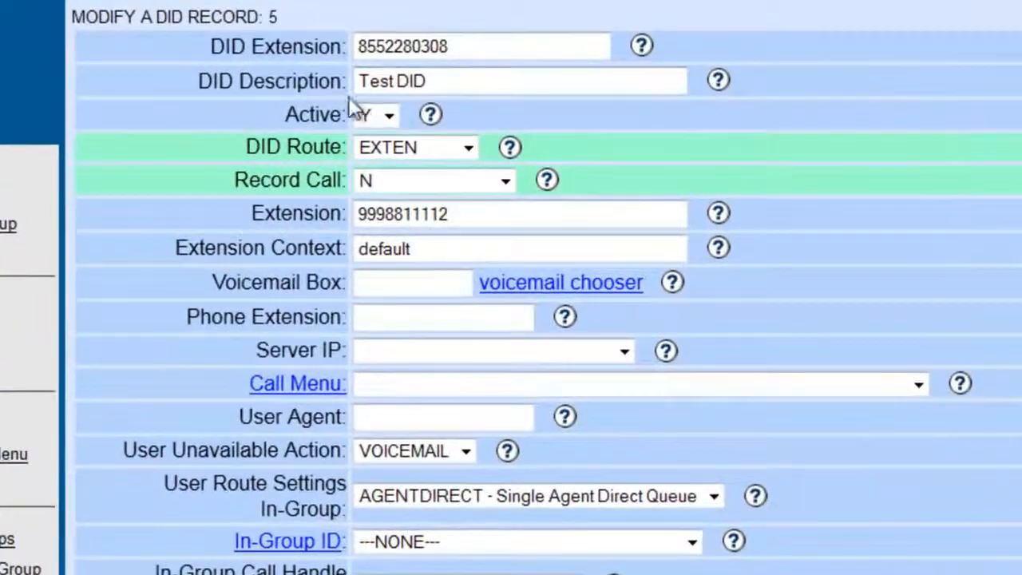
mouse_move(259, 115)
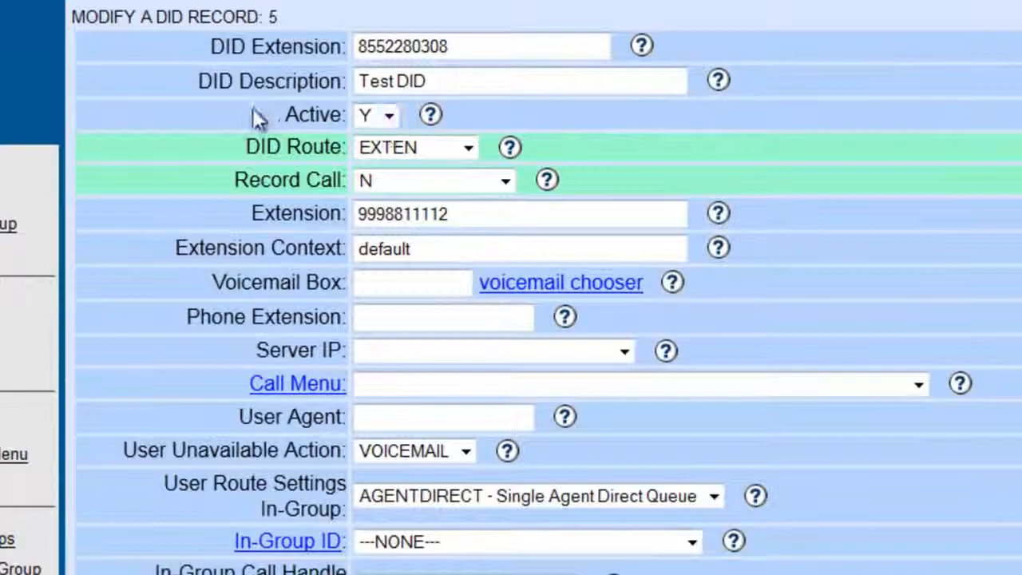
Step: Scroll the Modify DID record page down to the DID Route options
scroll("down", 3)
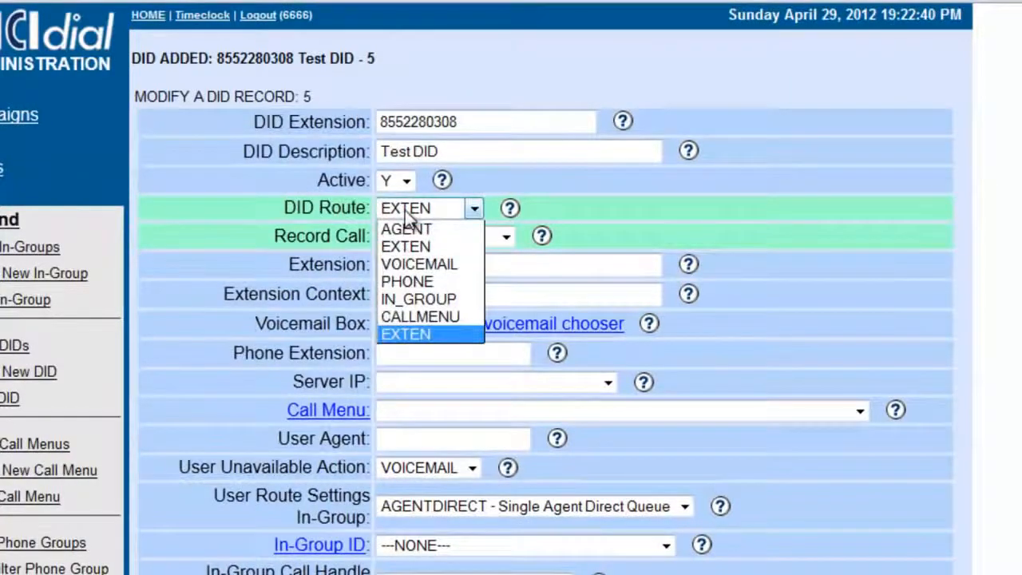
mouse_move(415, 281)
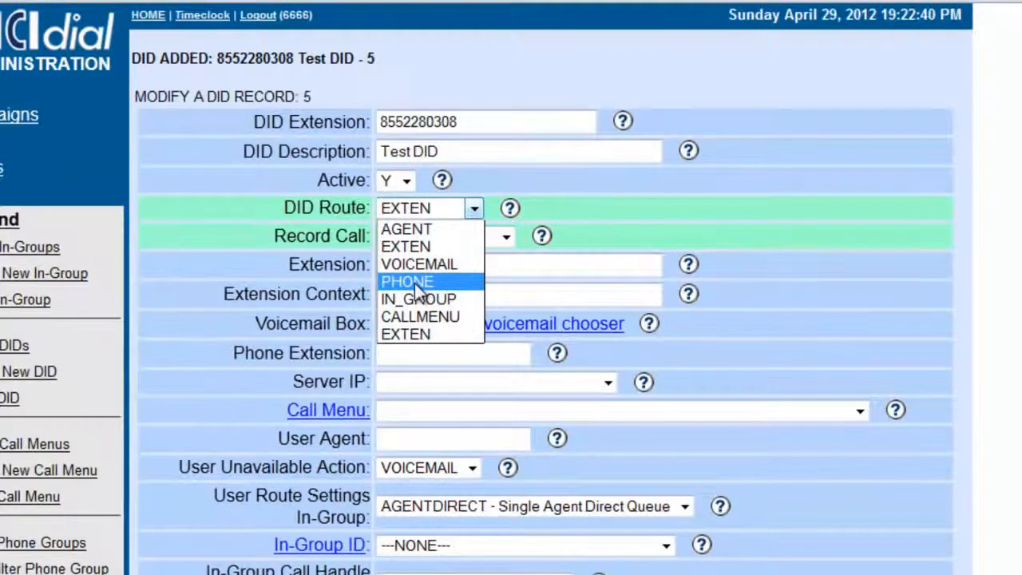
mouse_move(418, 299)
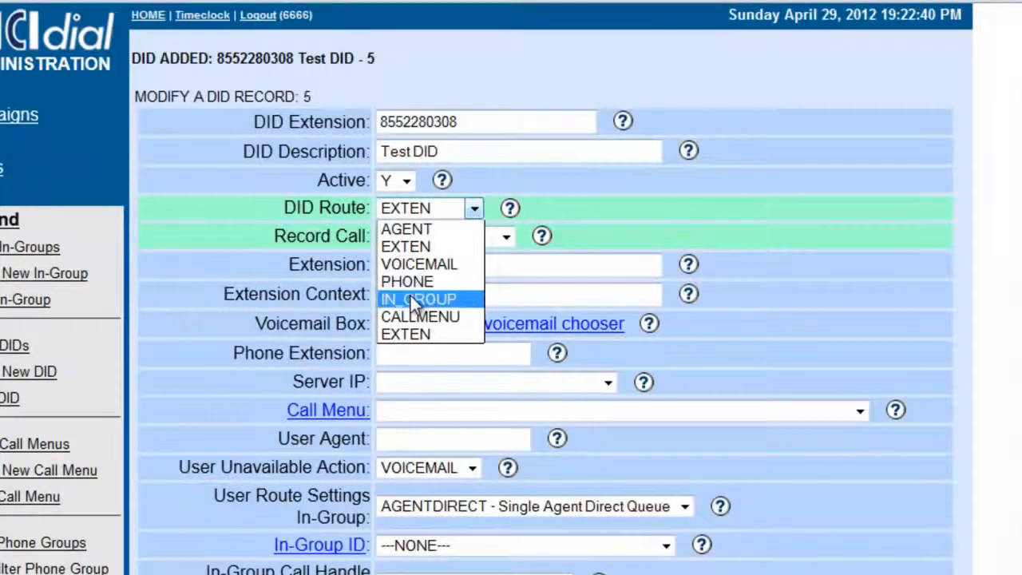
mouse_move(419, 316)
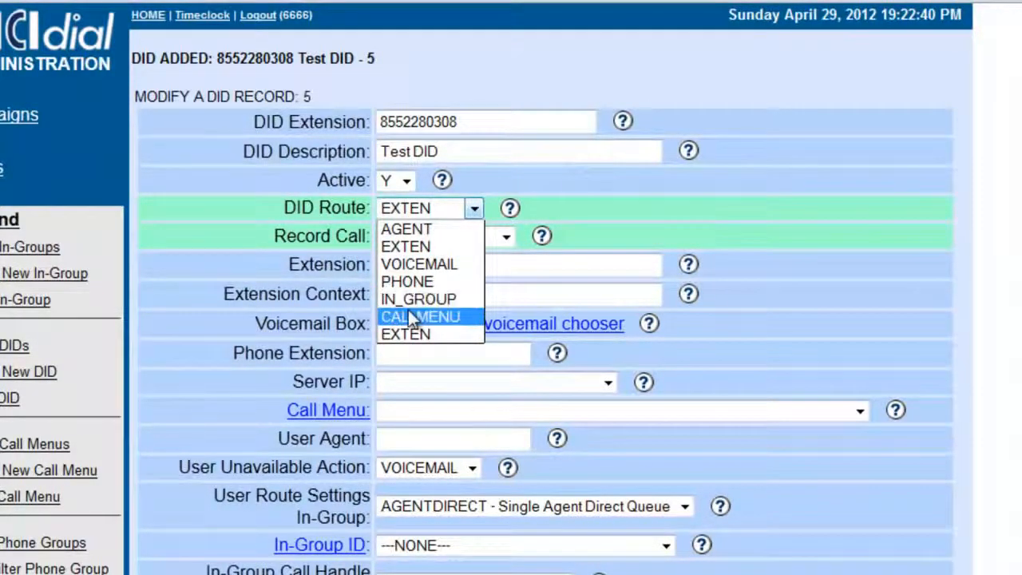
mouse_move(403, 323)
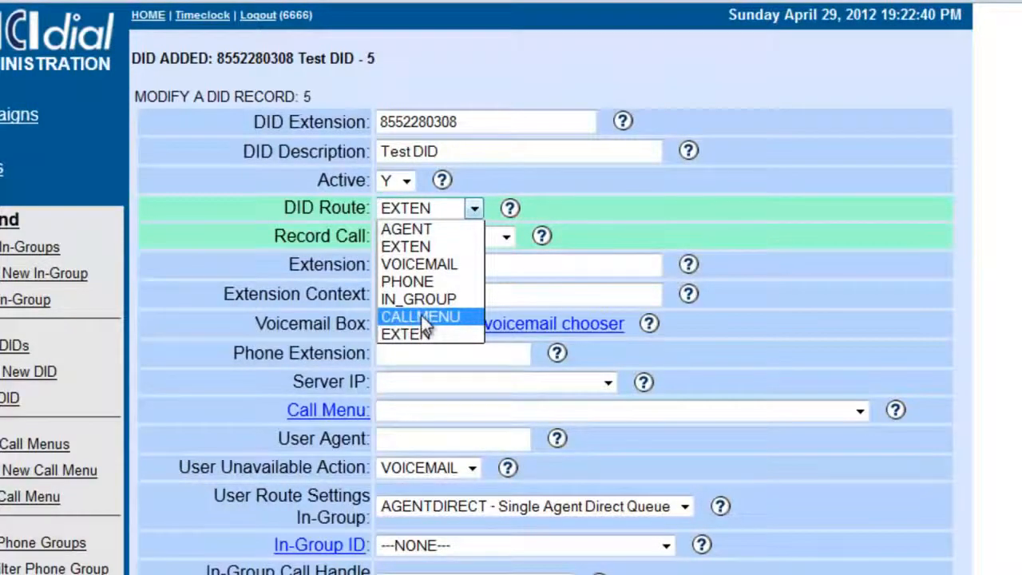
mouse_move(430, 246)
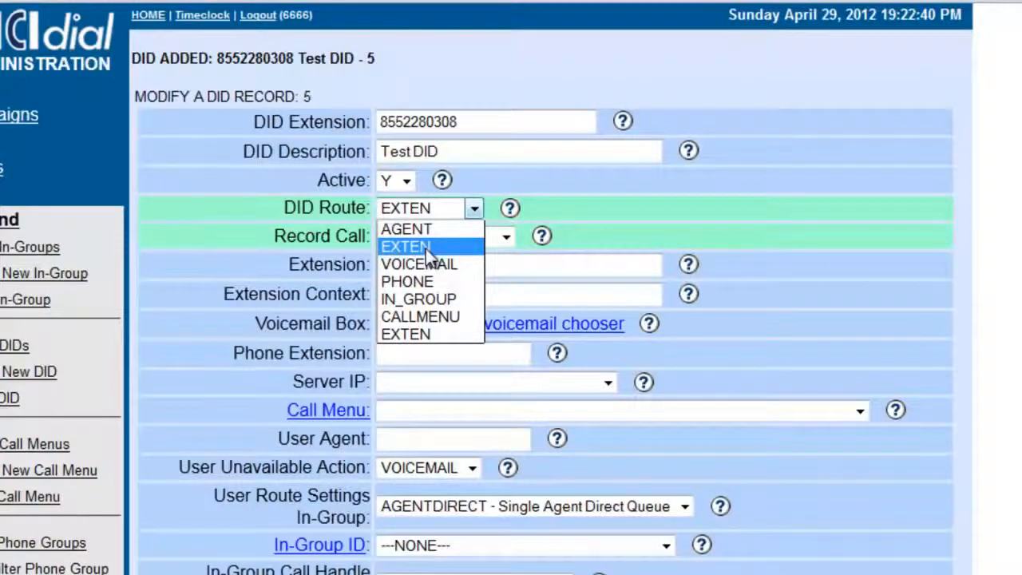
mouse_move(407, 282)
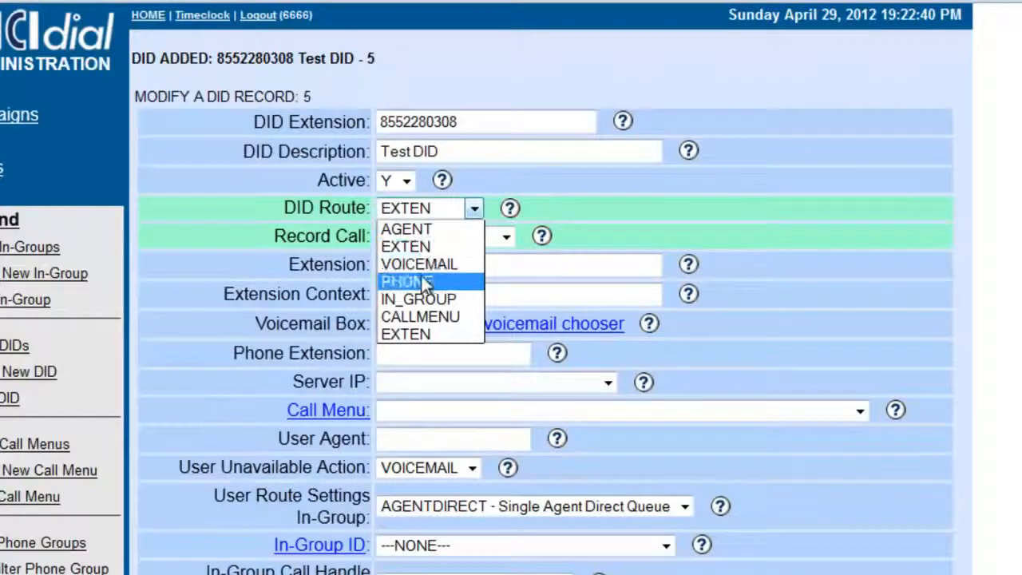
Step: Set DID Route to PHONE with extension 6000 on server 108.166.118.241
left_click(408, 281)
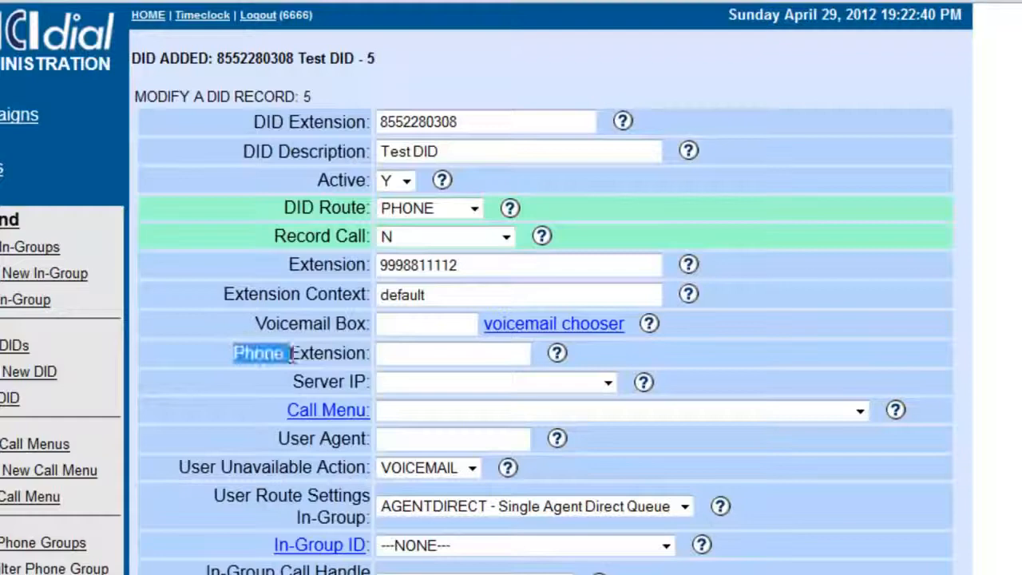
left_click(453, 353)
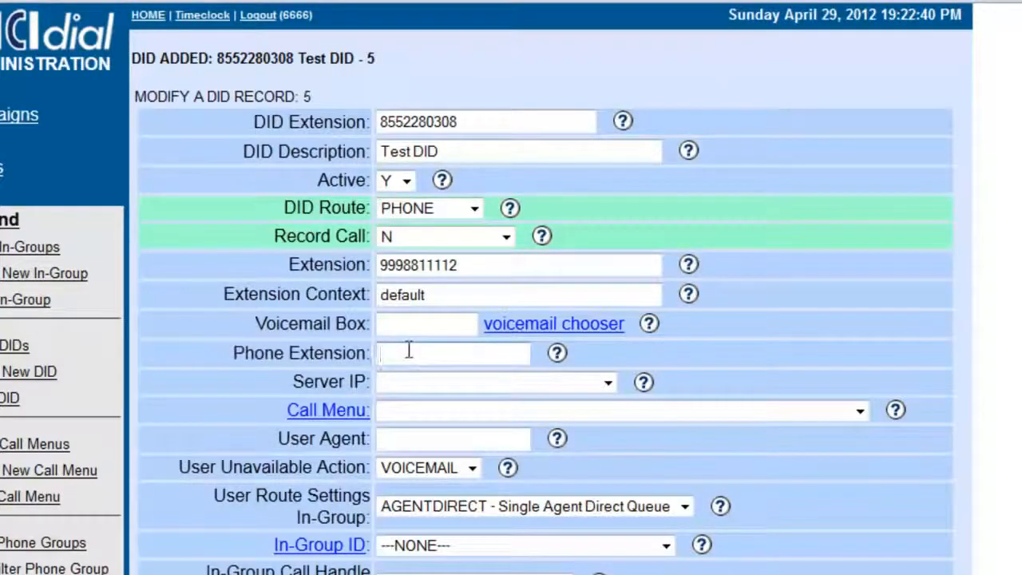
type("6000")
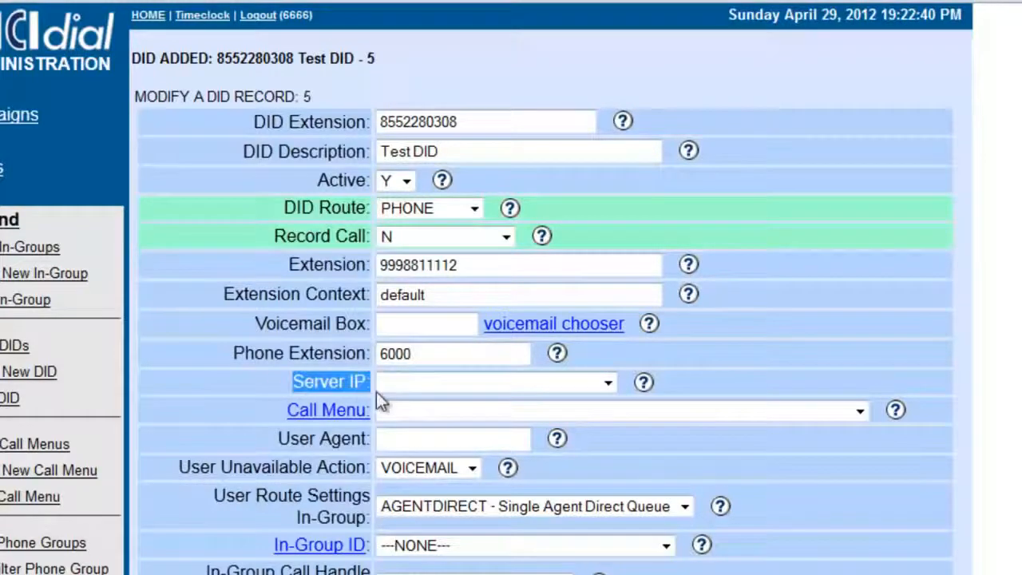
left_click(607, 382)
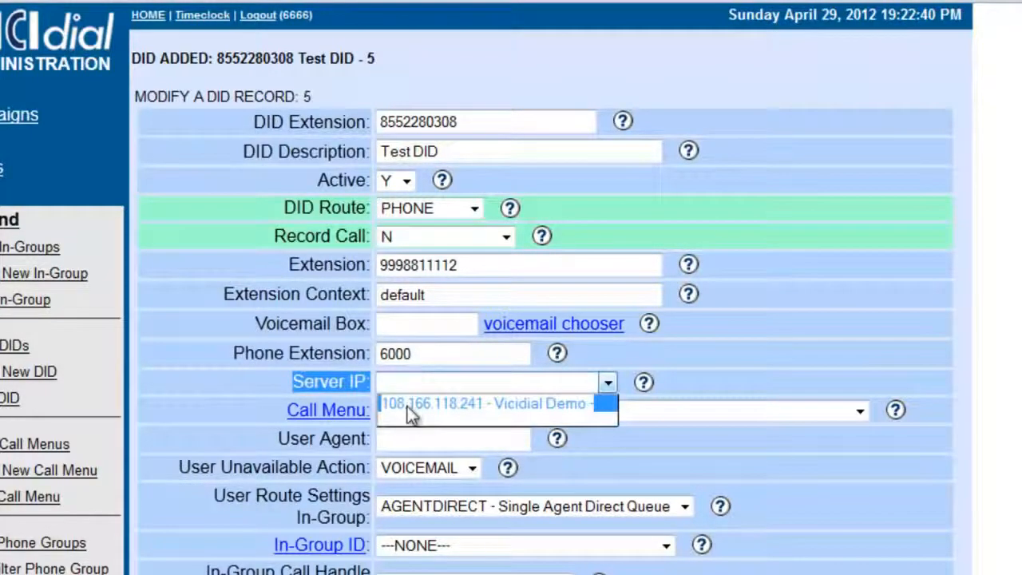
left_click(487, 402)
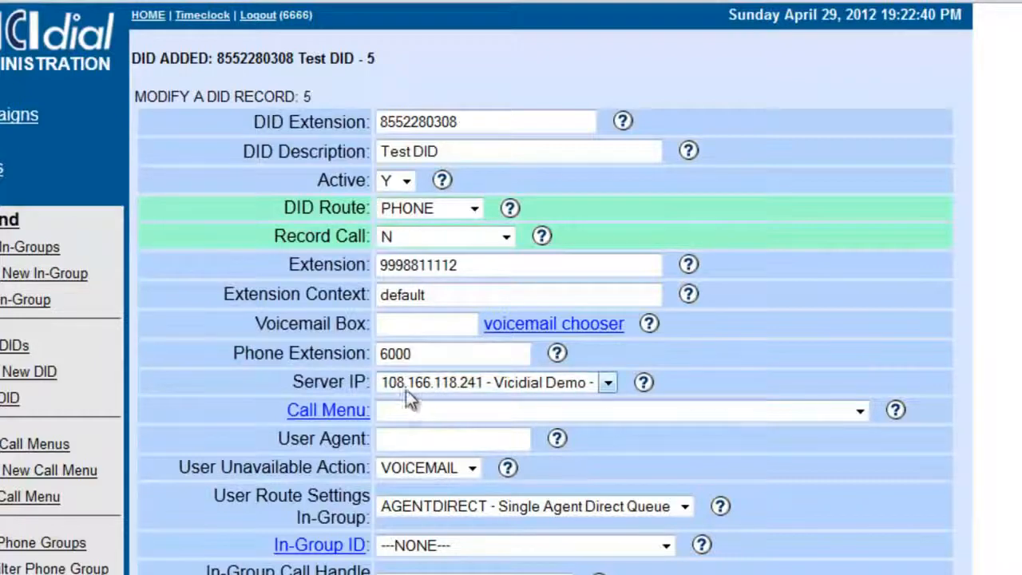
mouse_move(417, 390)
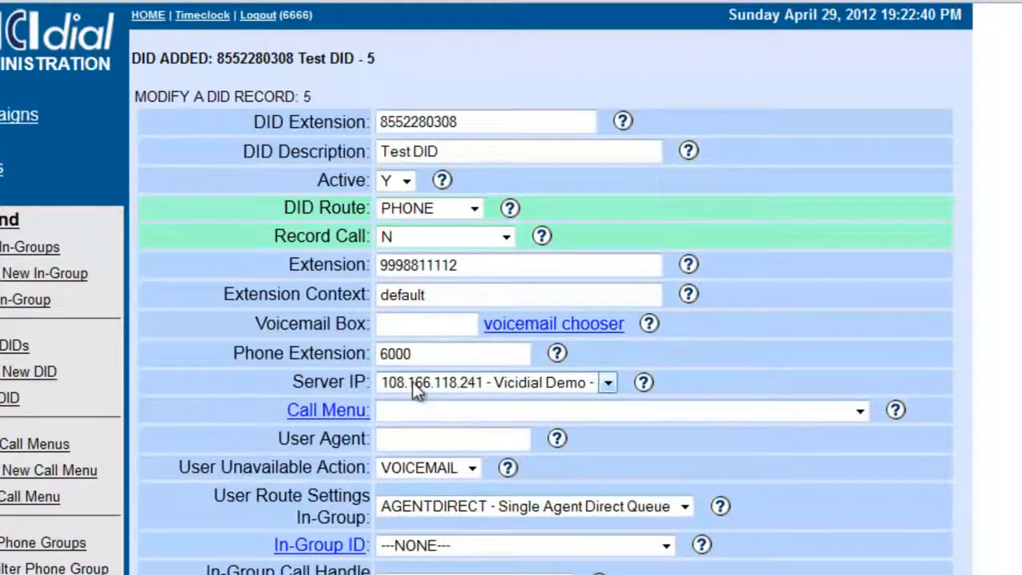
mouse_move(200, 359)
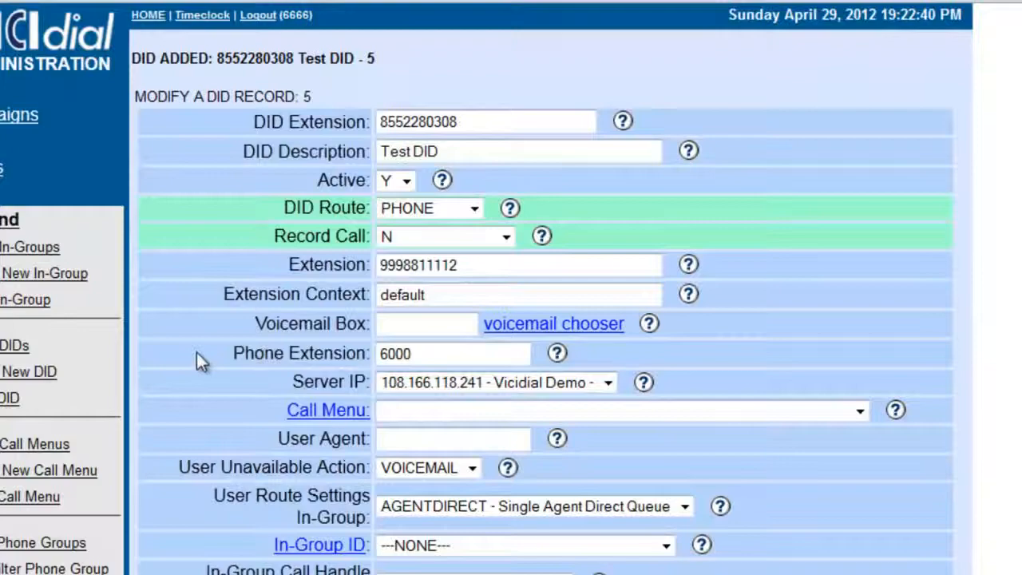
Step: Submit the modified DID record with the phone routing
scroll("down", 3)
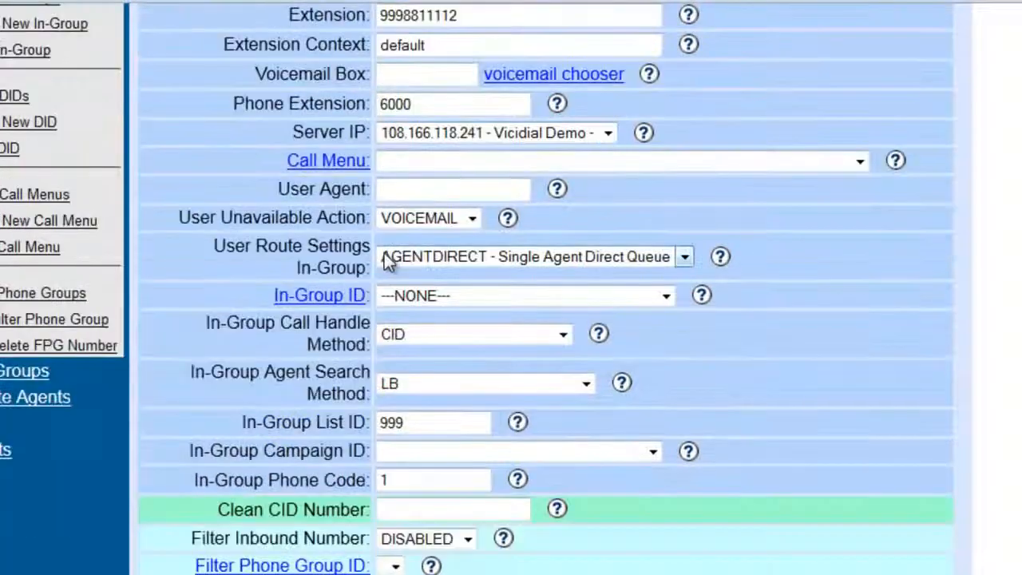
scroll("down", 3)
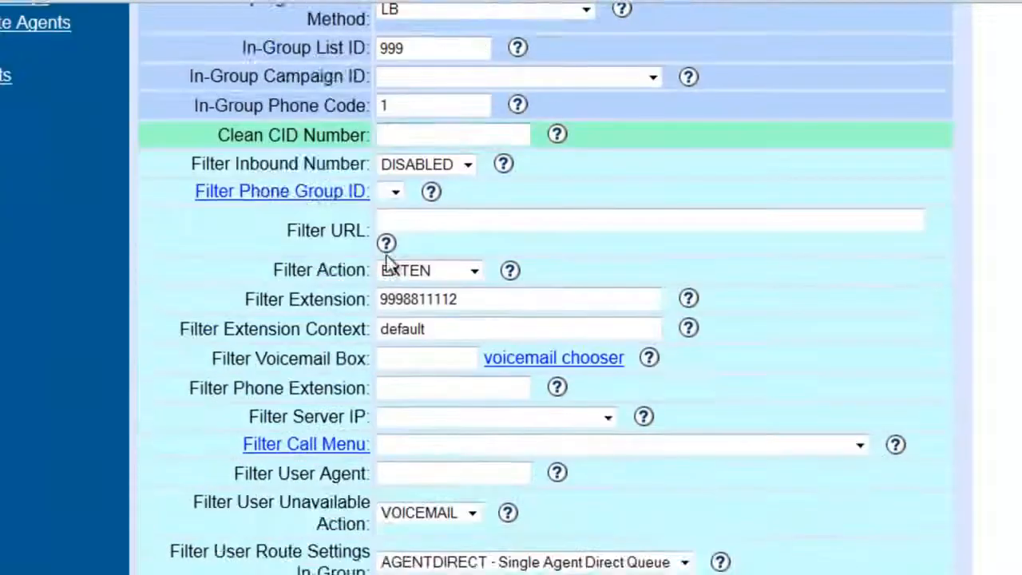
scroll("down", 3)
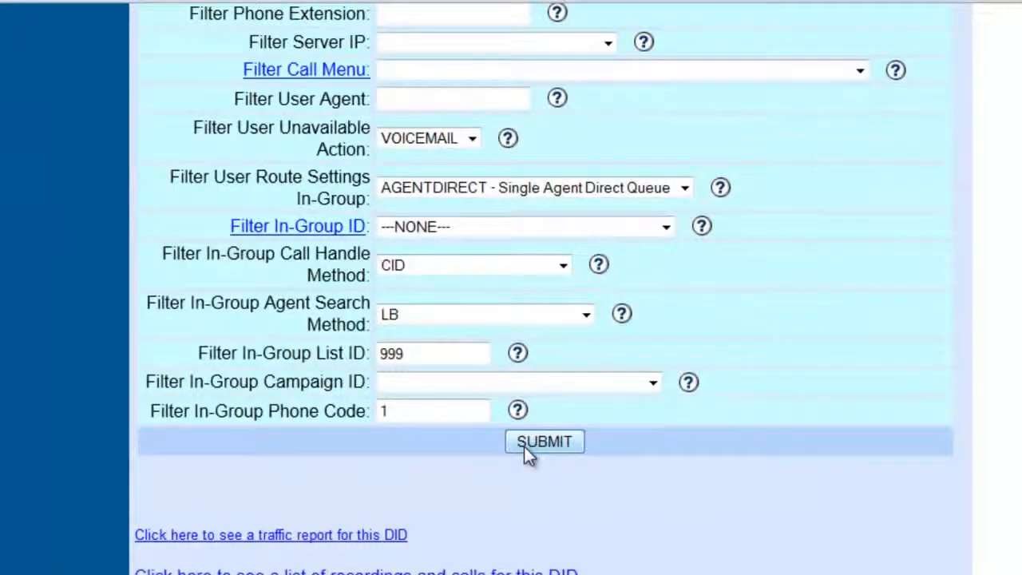
left_click(543, 441)
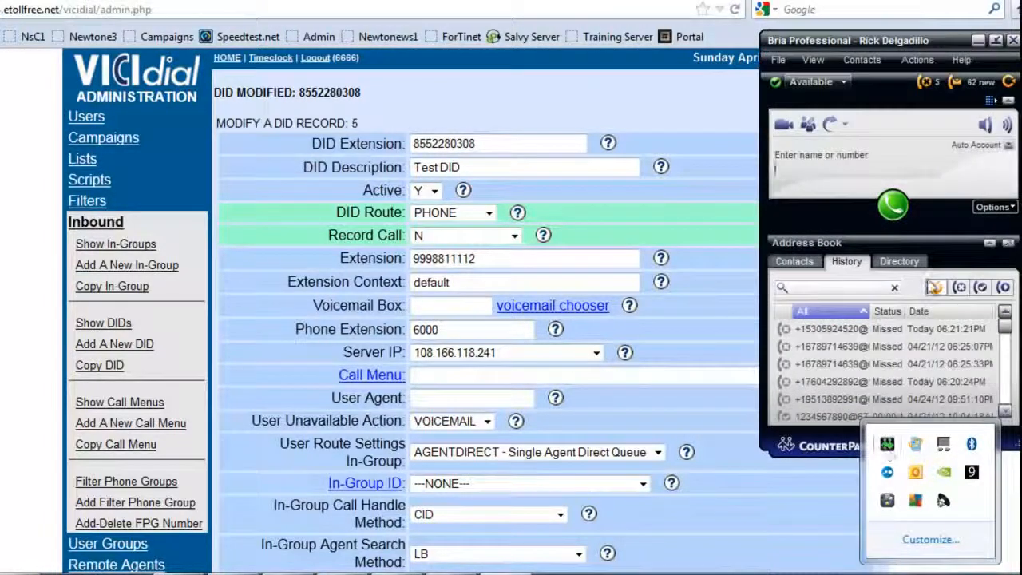
mouse_move(1005, 158)
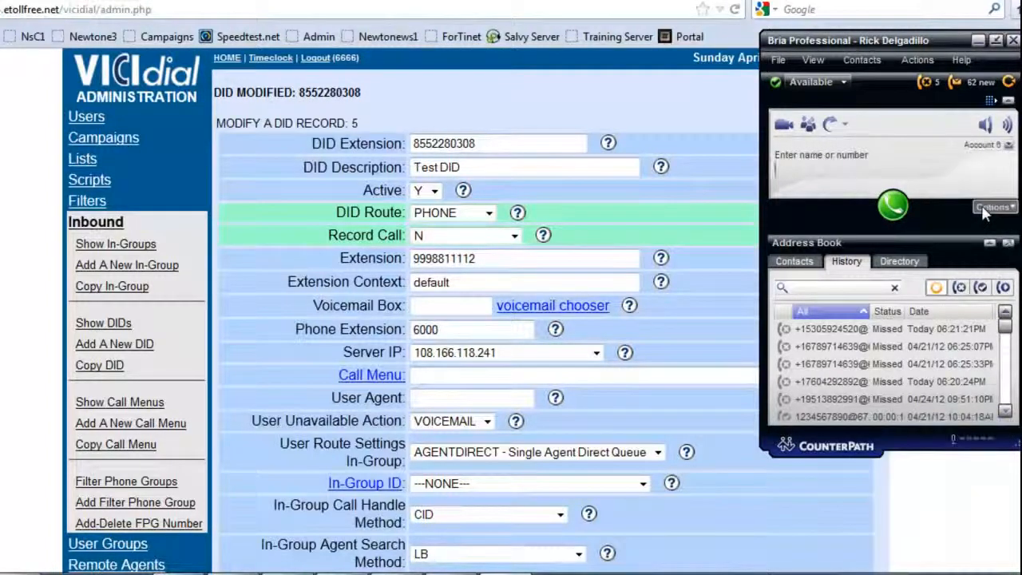
left_click(993, 208)
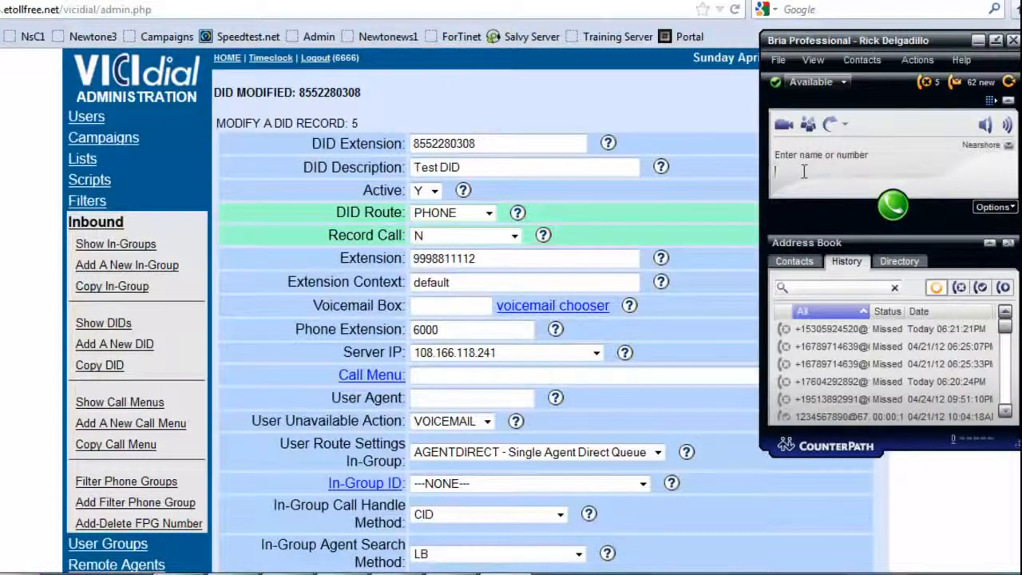
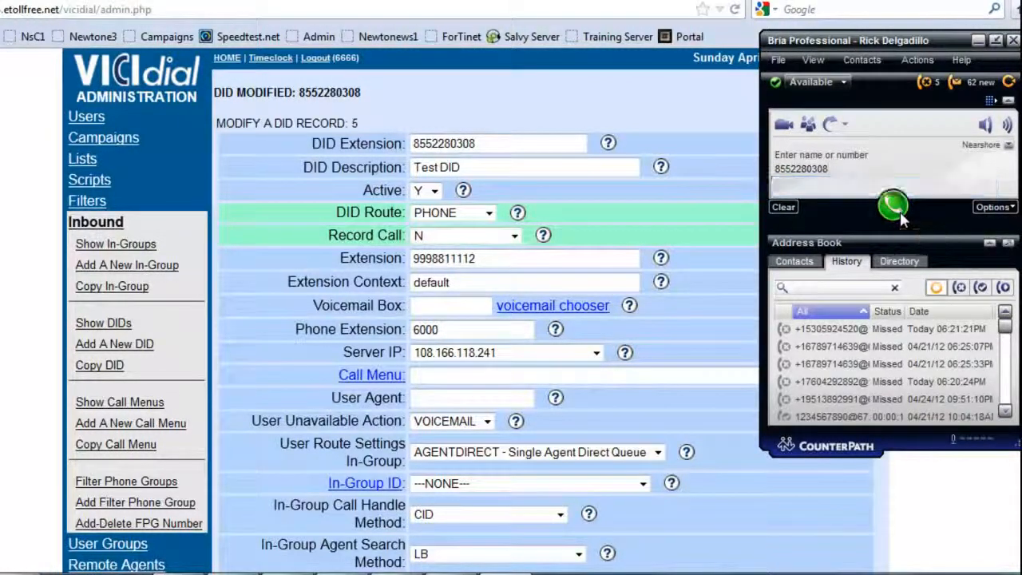
left_click(893, 206)
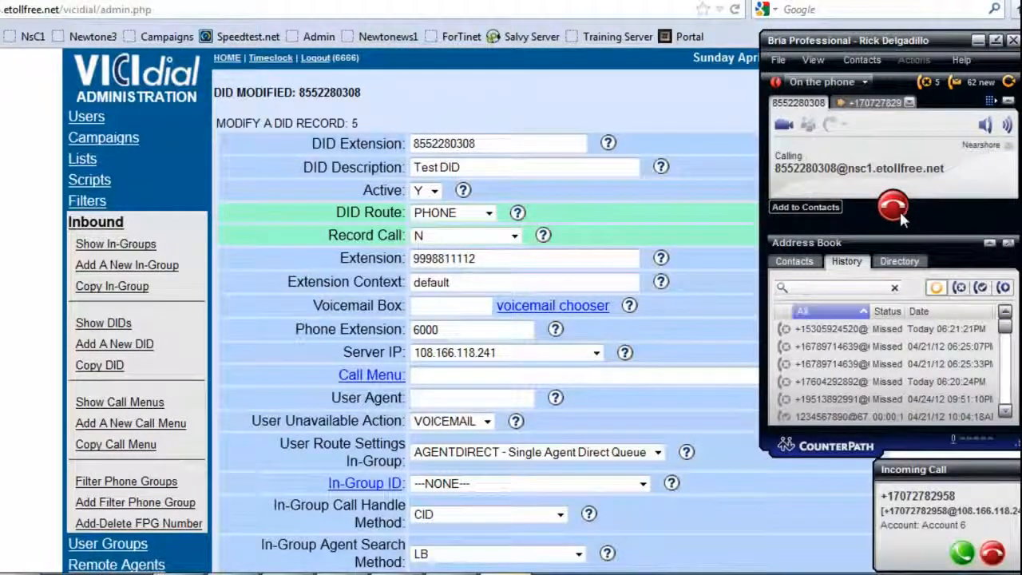
mouse_move(894, 514)
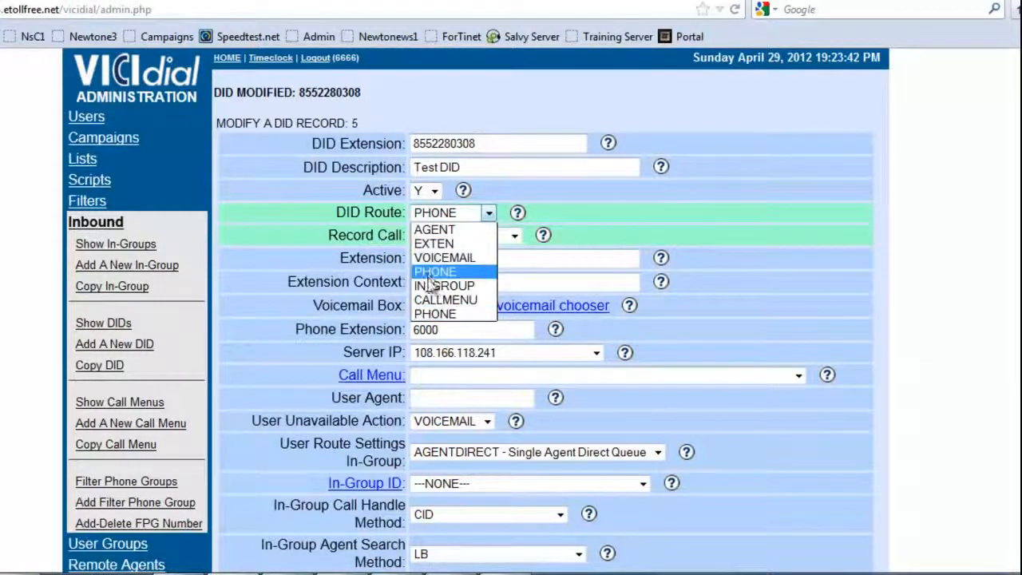
Step: Set DID Route to IN_GROUP with In-Group ID TX_CALLBACK and submit the record
left_click(444, 285)
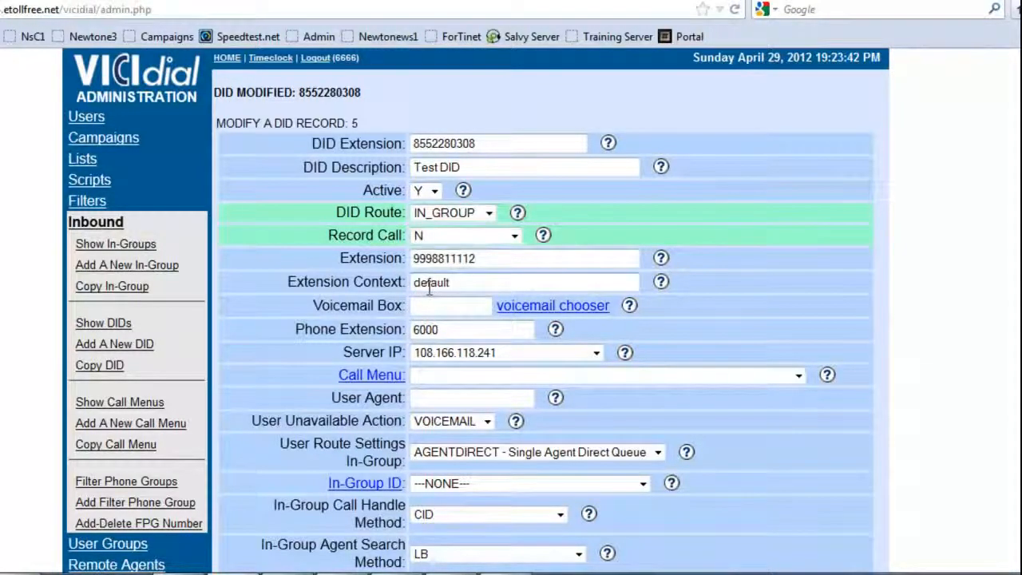
scroll("down", 3)
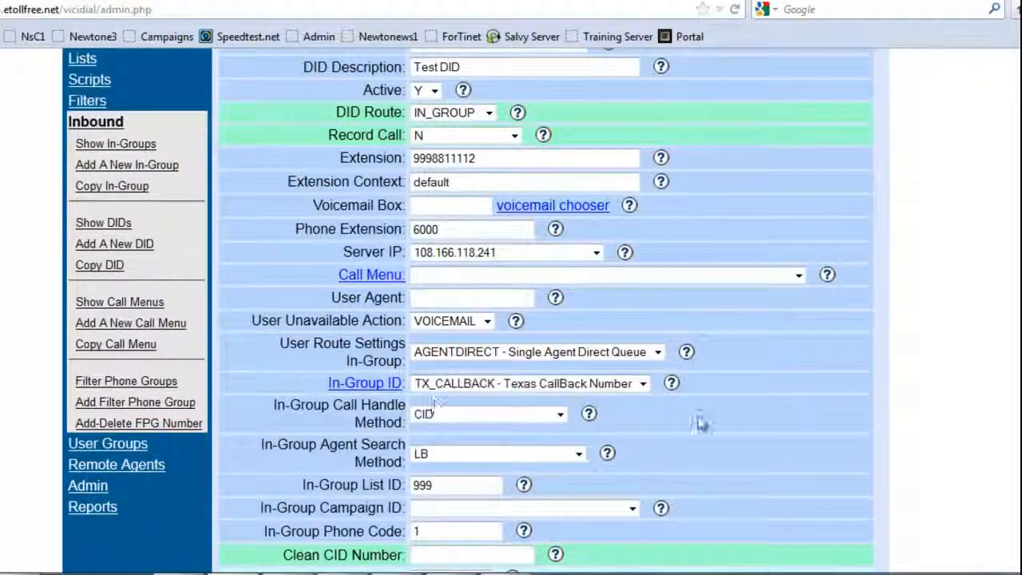
scroll("down", 3)
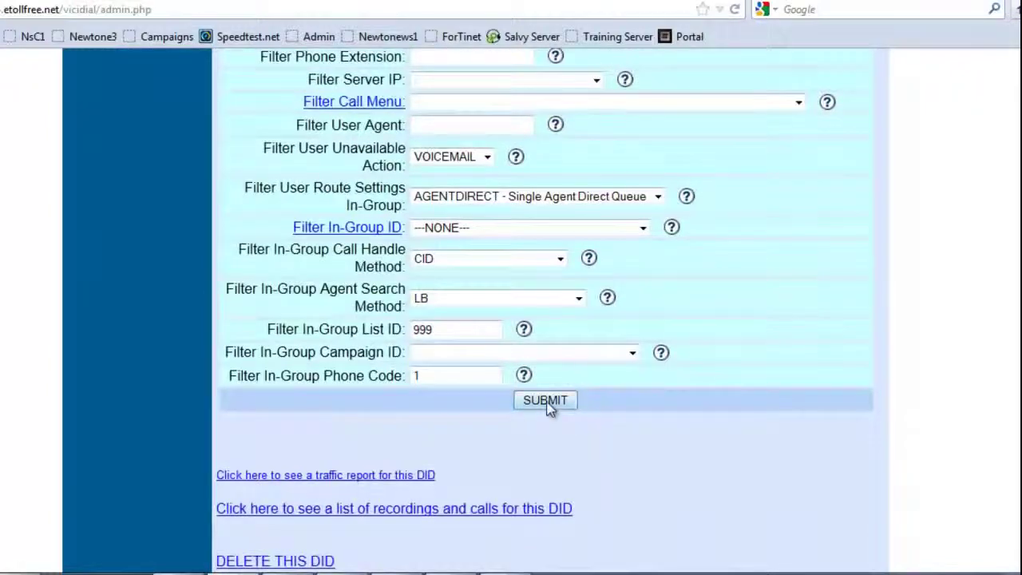
left_click(546, 400)
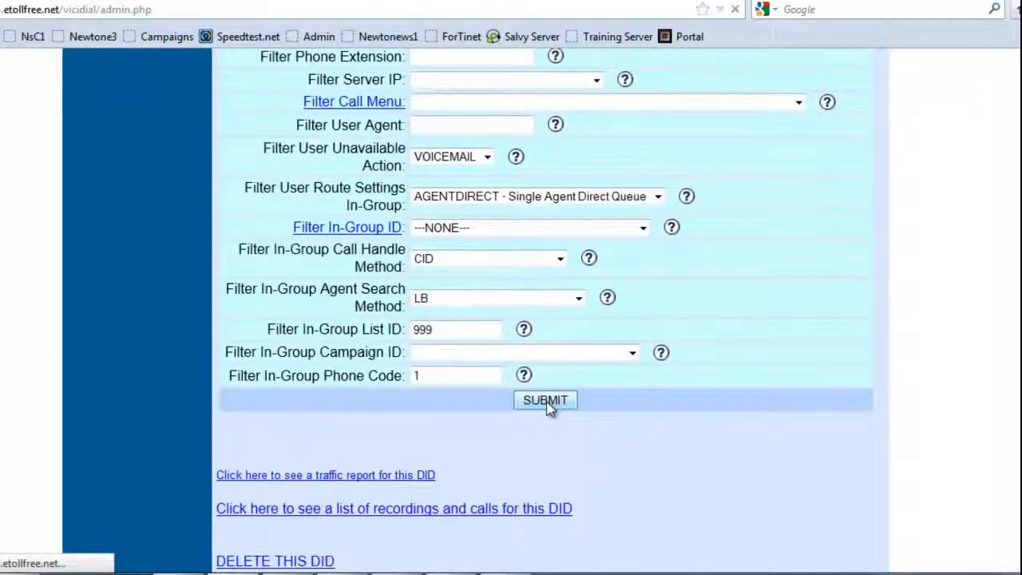
left_click(546, 399)
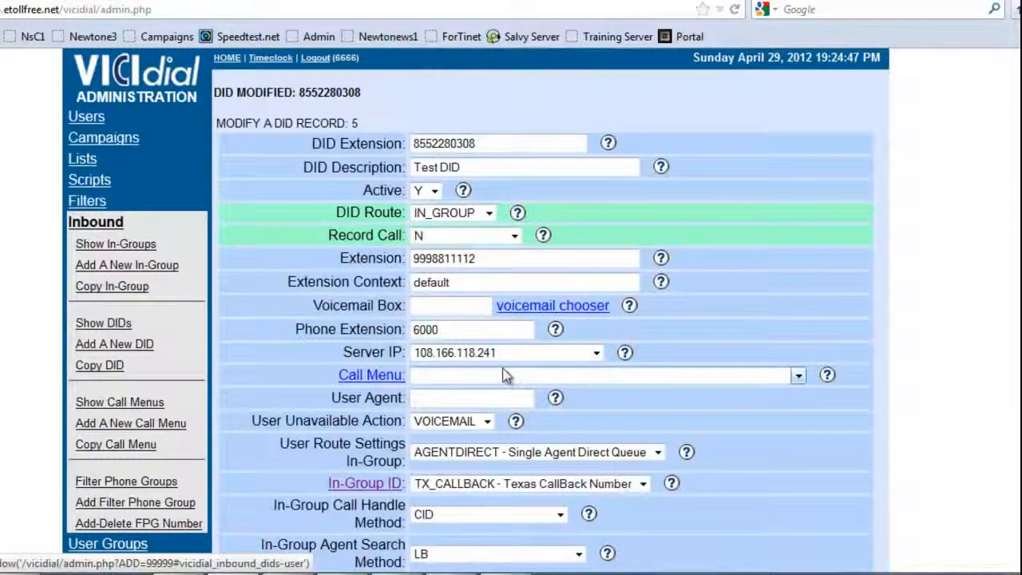